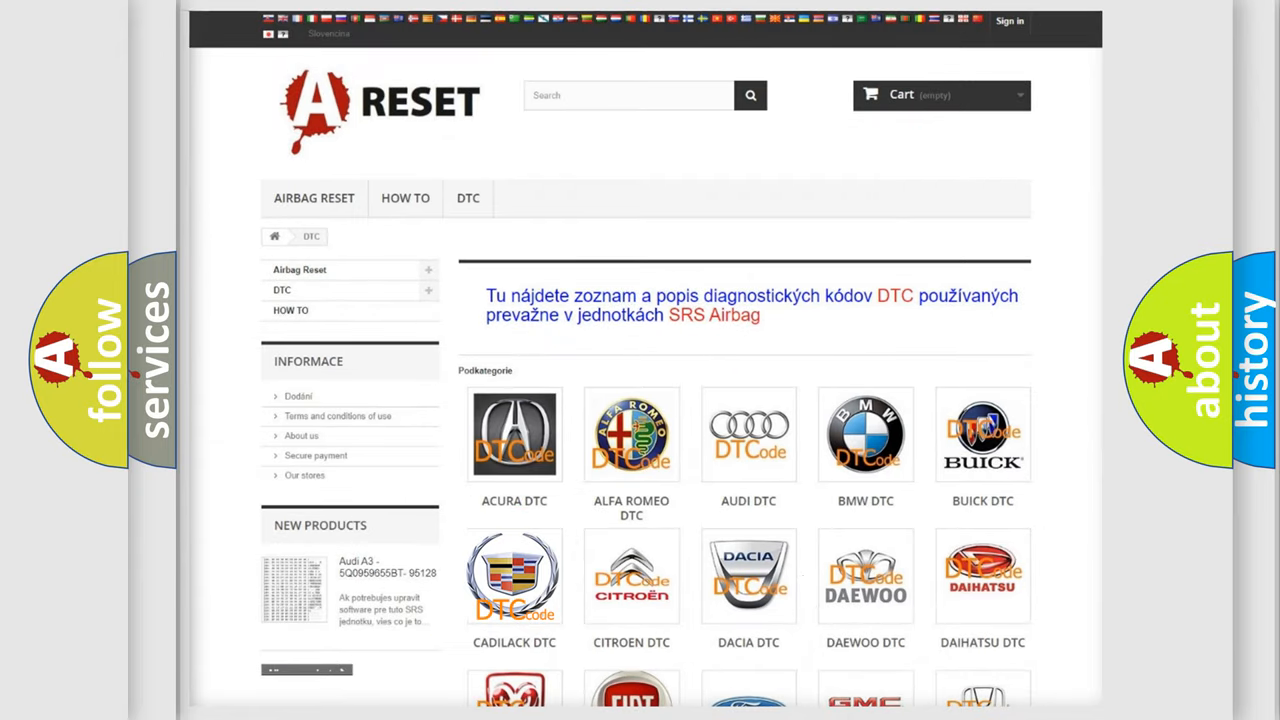
Select the CADILLAC DTC logo to show Cadillac airbag trouble codes
left_click(514, 575)
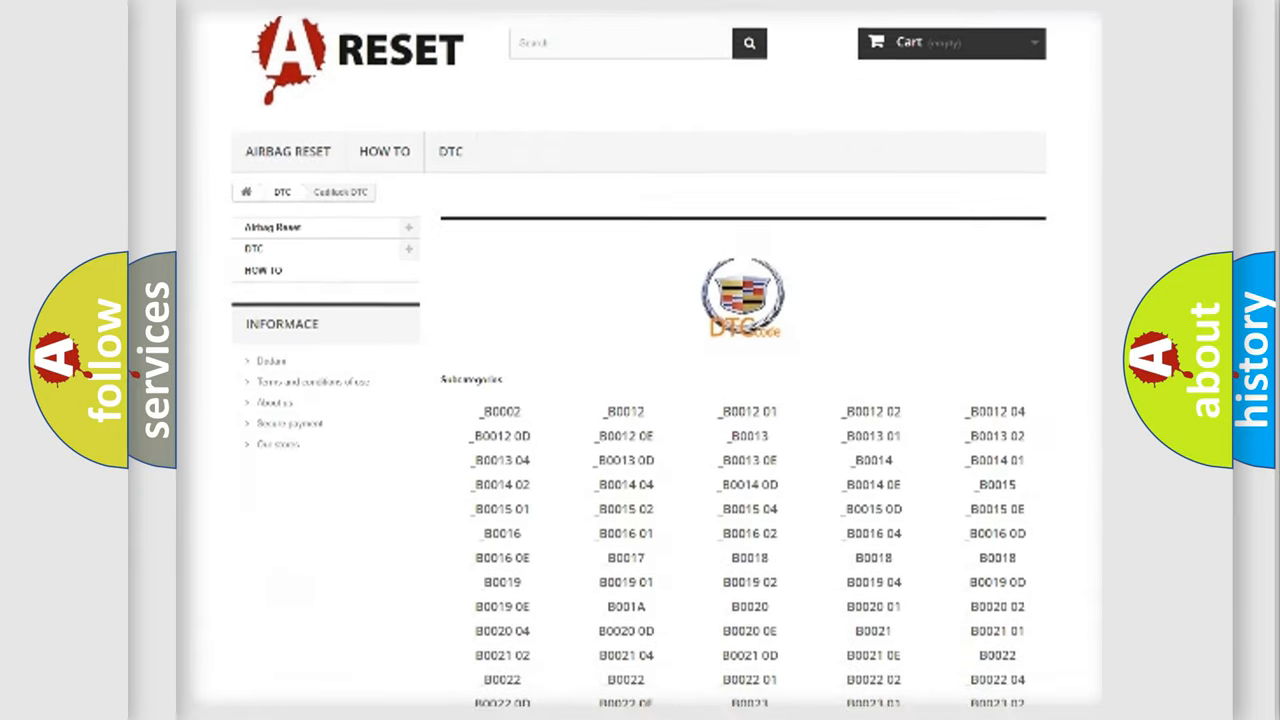
scroll("down", 3)
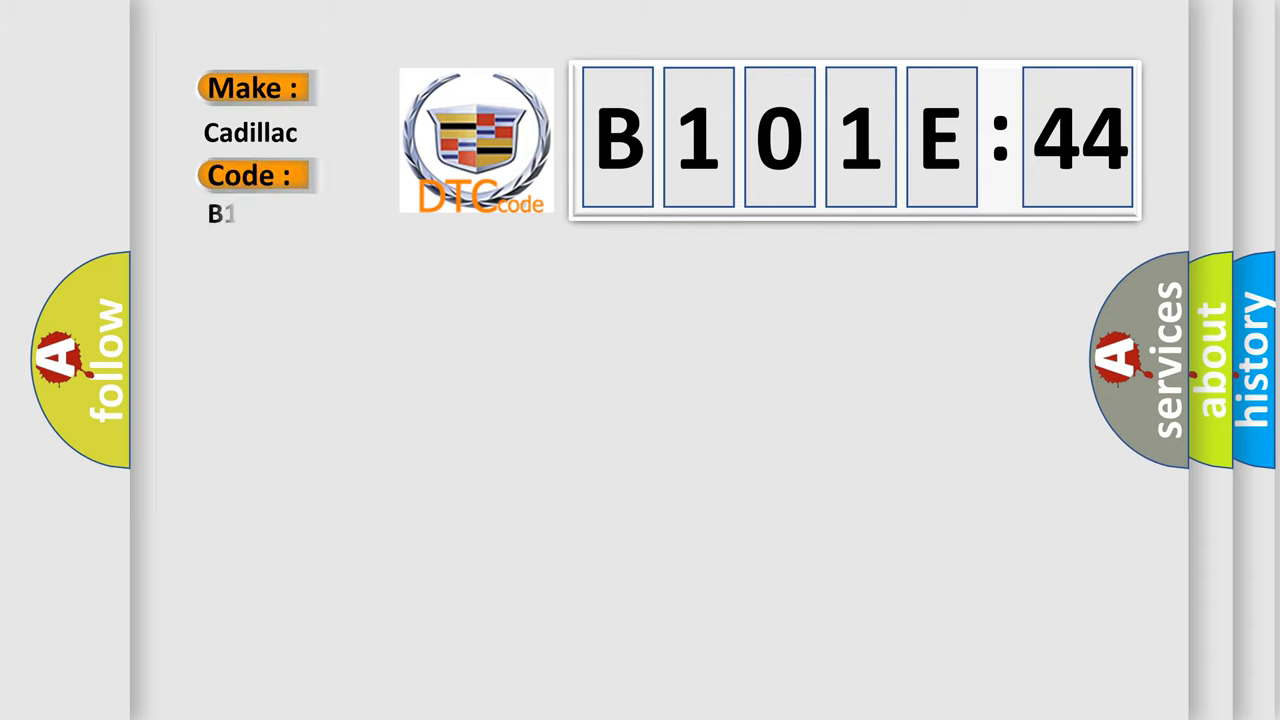
Type '101E44' after B under Code so it reads B101E44
type("101E44")
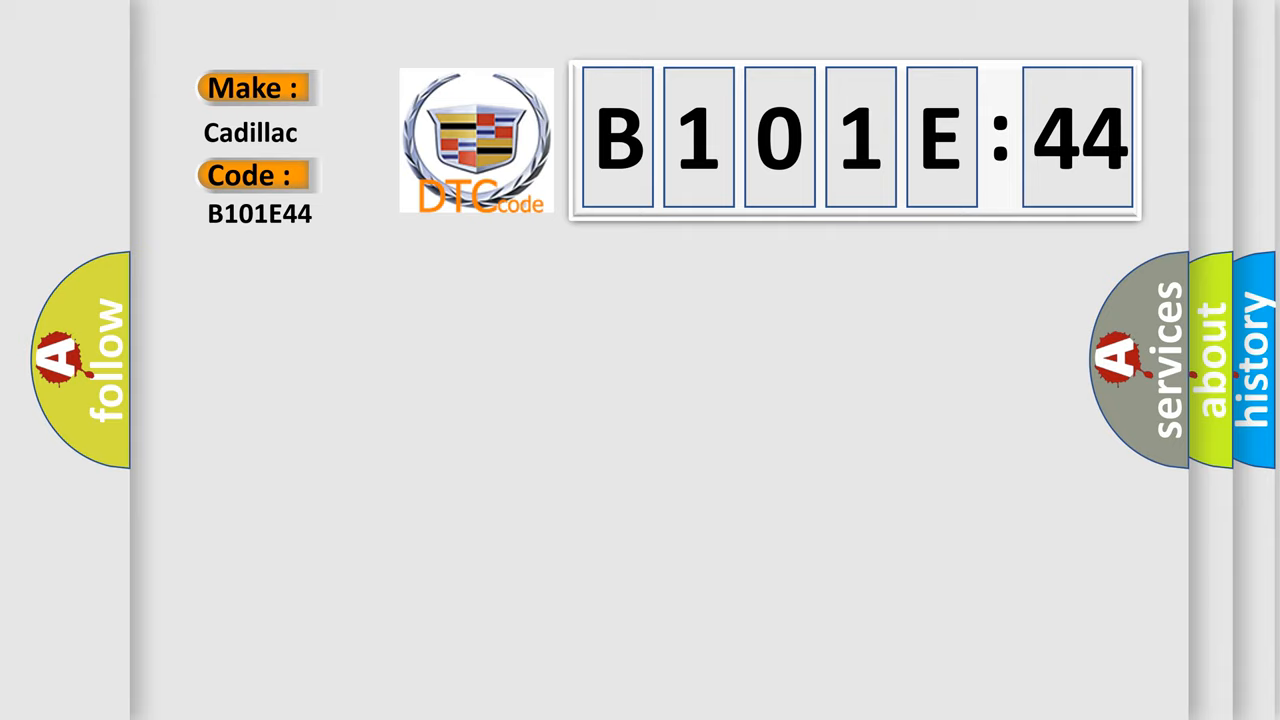